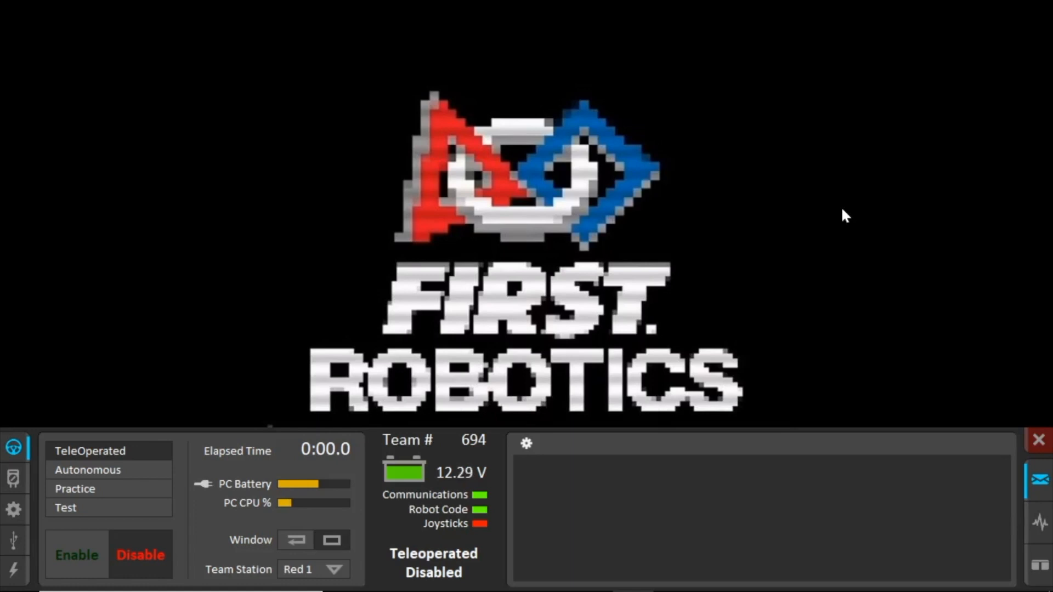
{"action": "mouse_move", "coordinate": [748, 276]}
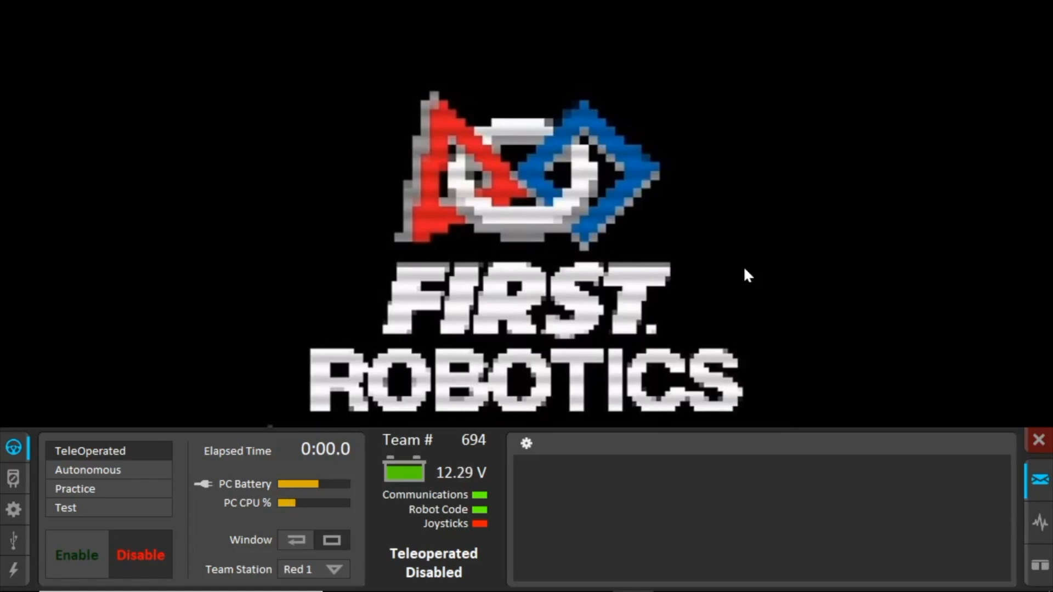
{"action": "mouse_move", "coordinate": [465, 552]}
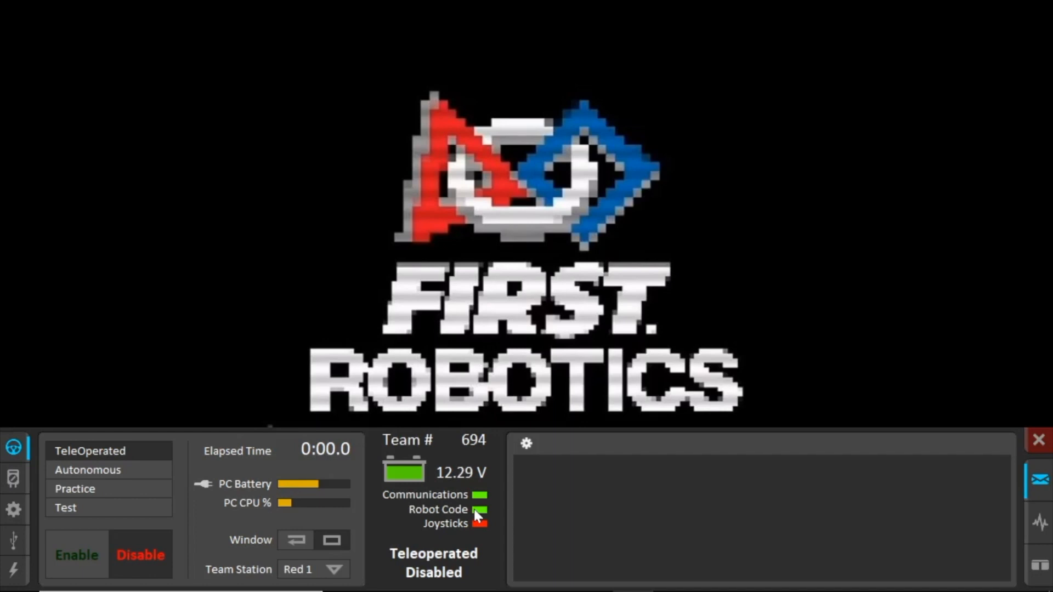
{"action": "mouse_move", "coordinate": [768, 261]}
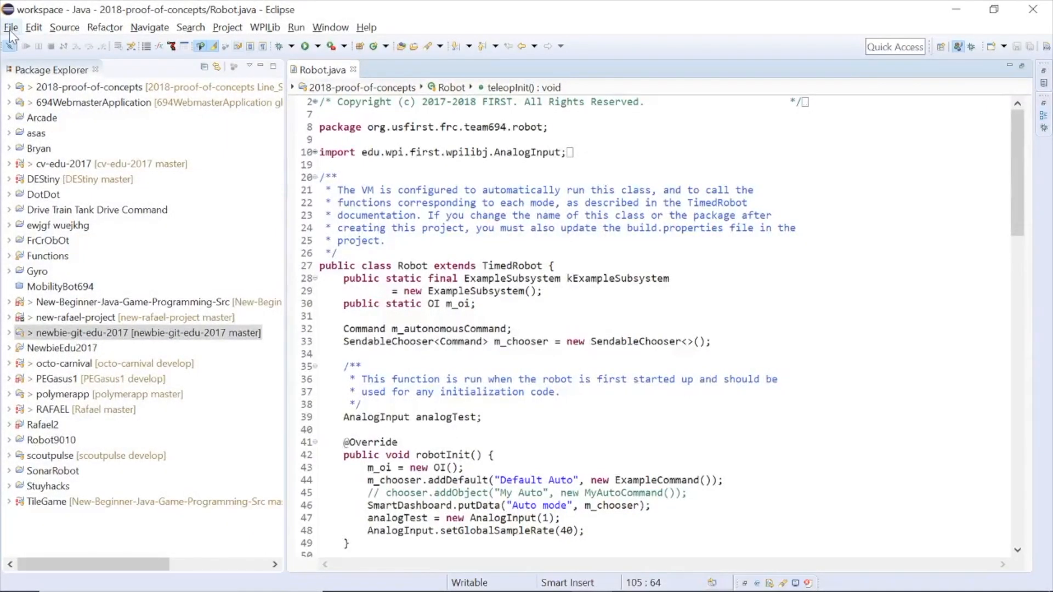
Step: Start a new item from the File menu and browse all creation wizards via Other..
{"action": "left_click", "coordinate": [11, 26]}
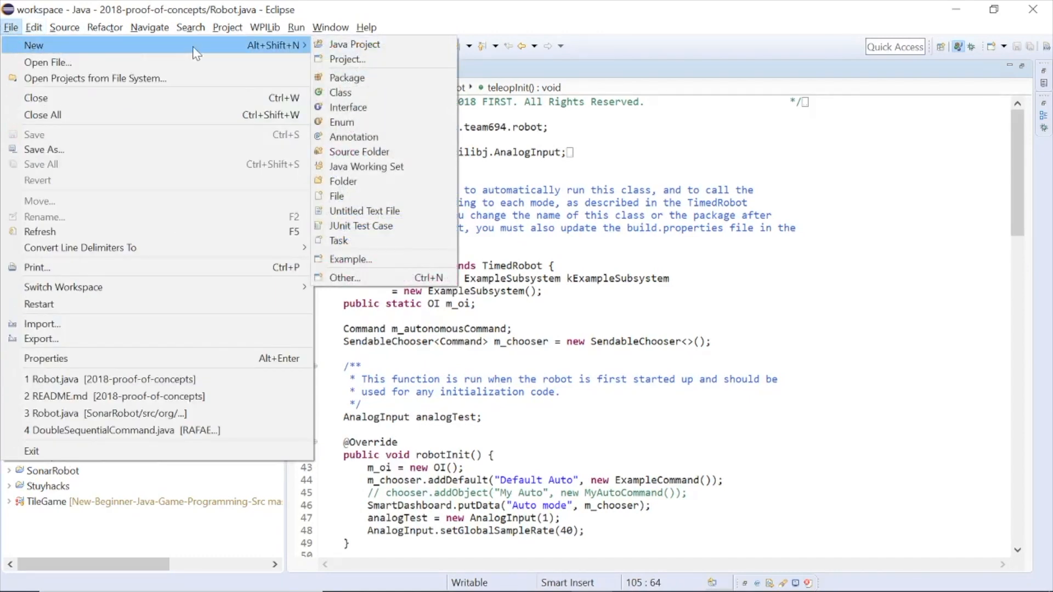
{"action": "mouse_move", "coordinate": [359, 278]}
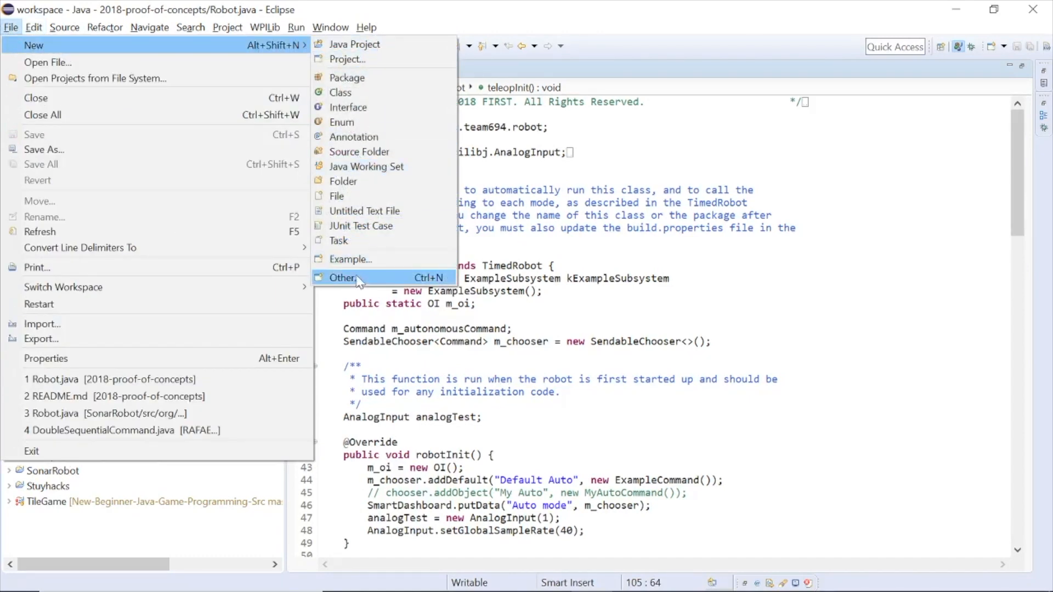
{"action": "left_click", "coordinate": [343, 278]}
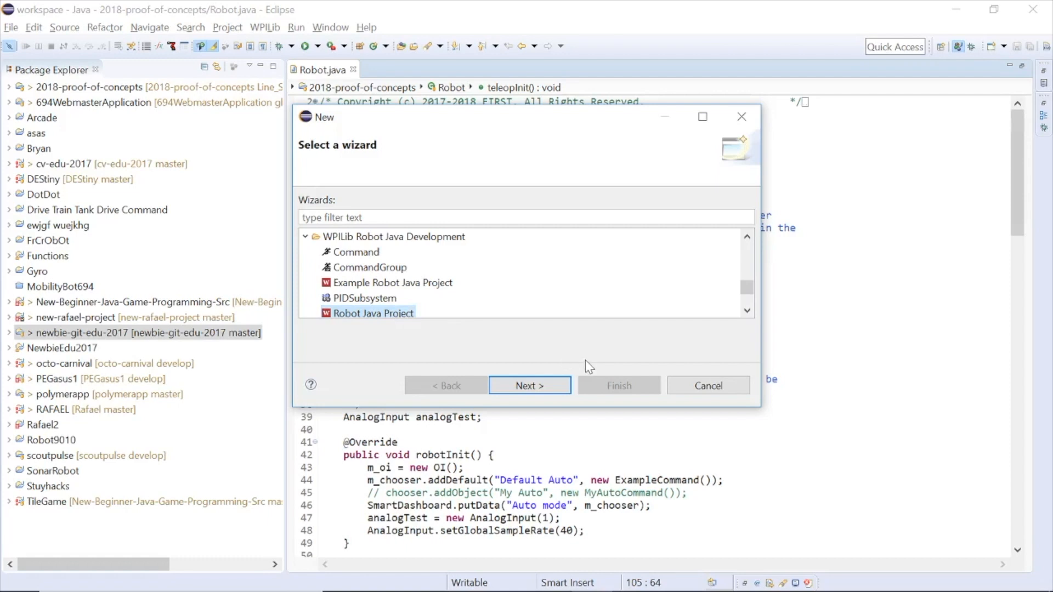
Step: Create an Iterative Robot Java project named 'test' and let it build
{"action": "left_click", "coordinate": [528, 385]}
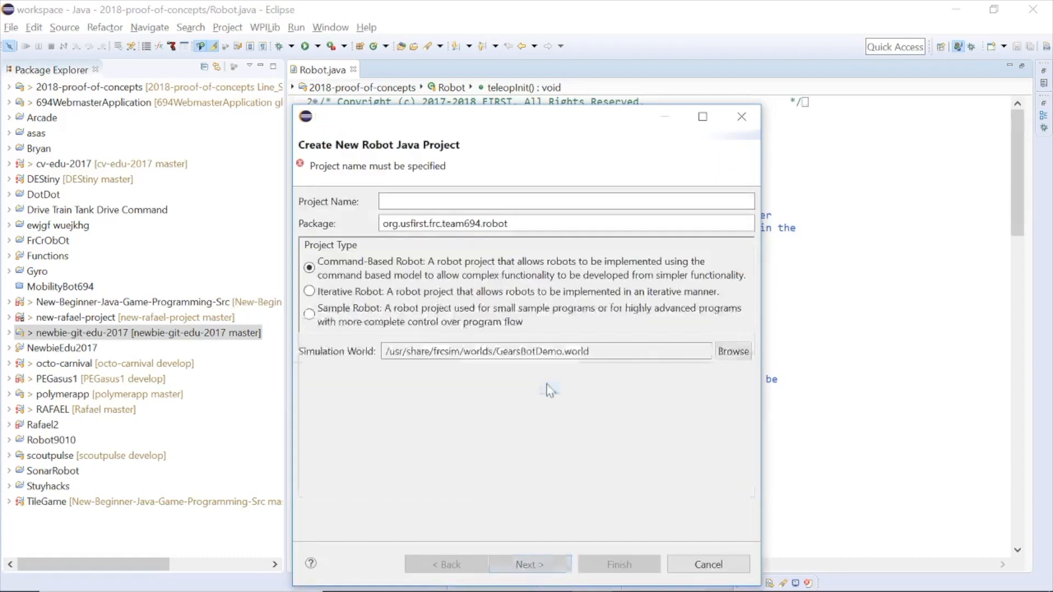
{"action": "type", "text": "test"}
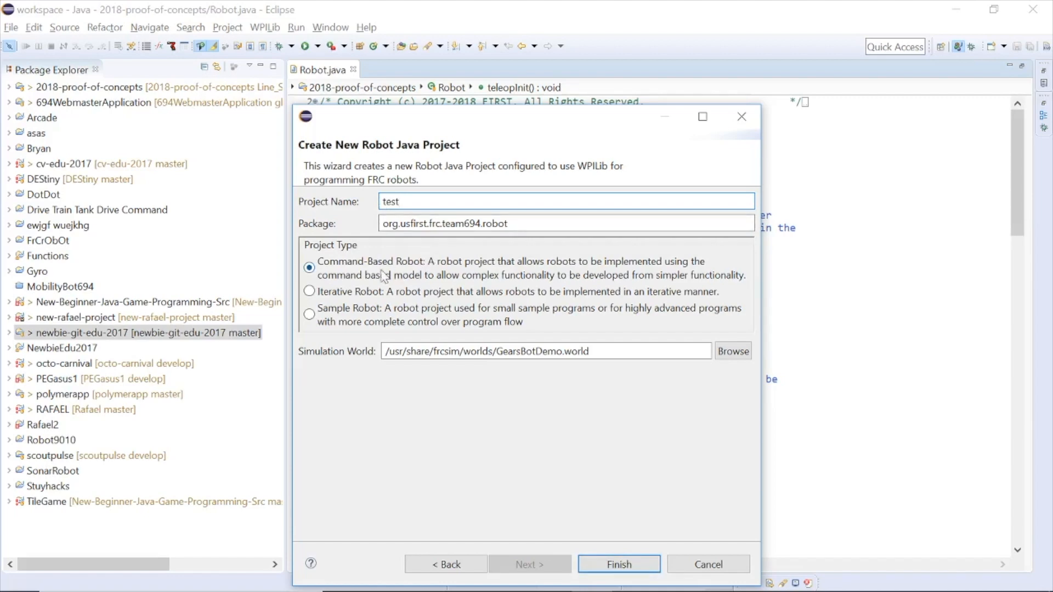
{"action": "left_click", "coordinate": [309, 291]}
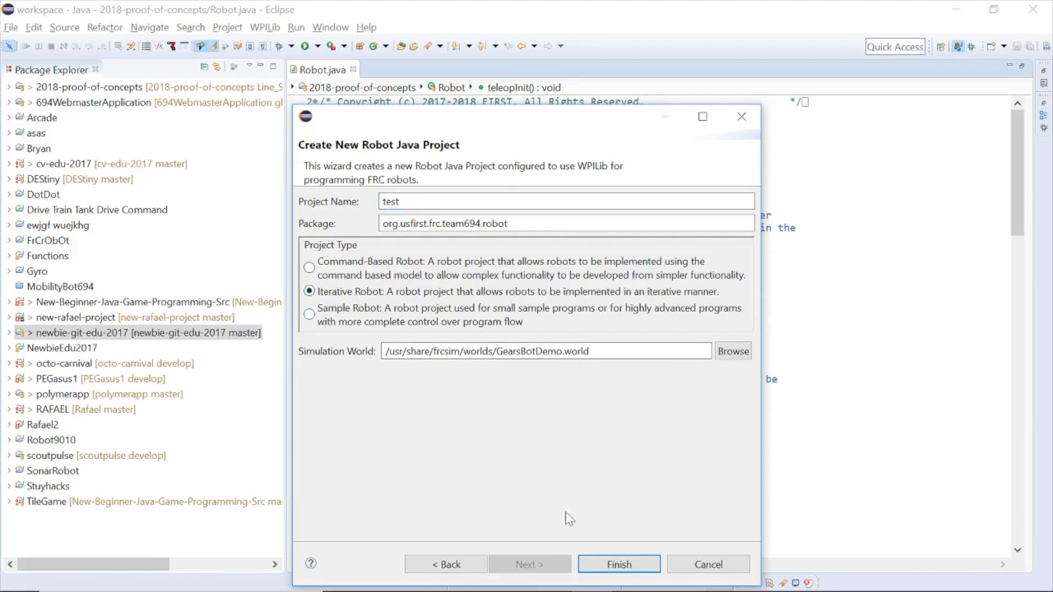
{"action": "left_click", "coordinate": [617, 564]}
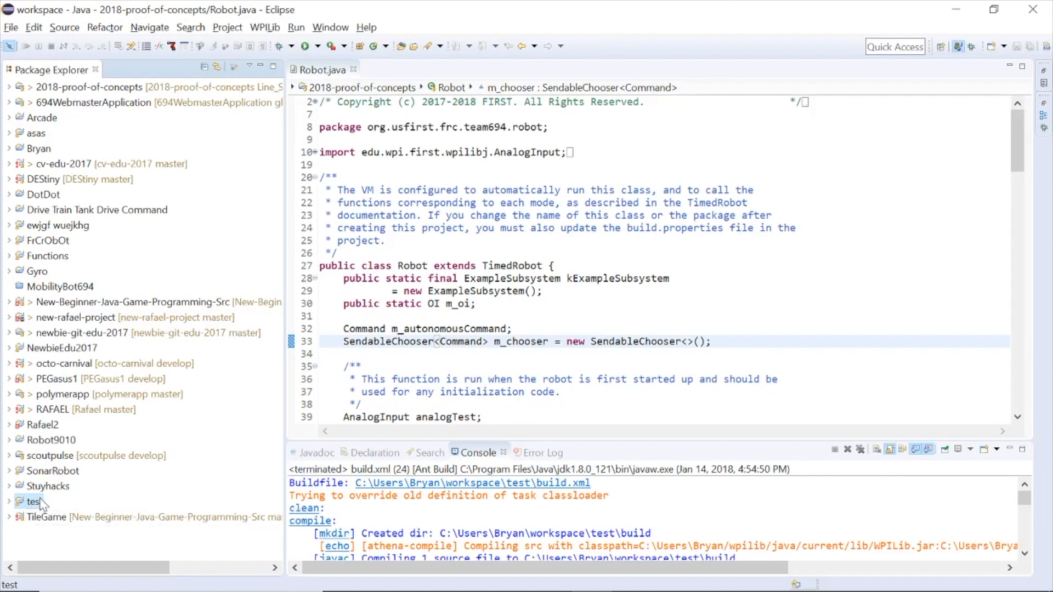
Step: Run 'test' as WPILib Java Deploy, then check the Joysticks indicator in Driver Station
{"action": "right_click", "coordinate": [32, 501]}
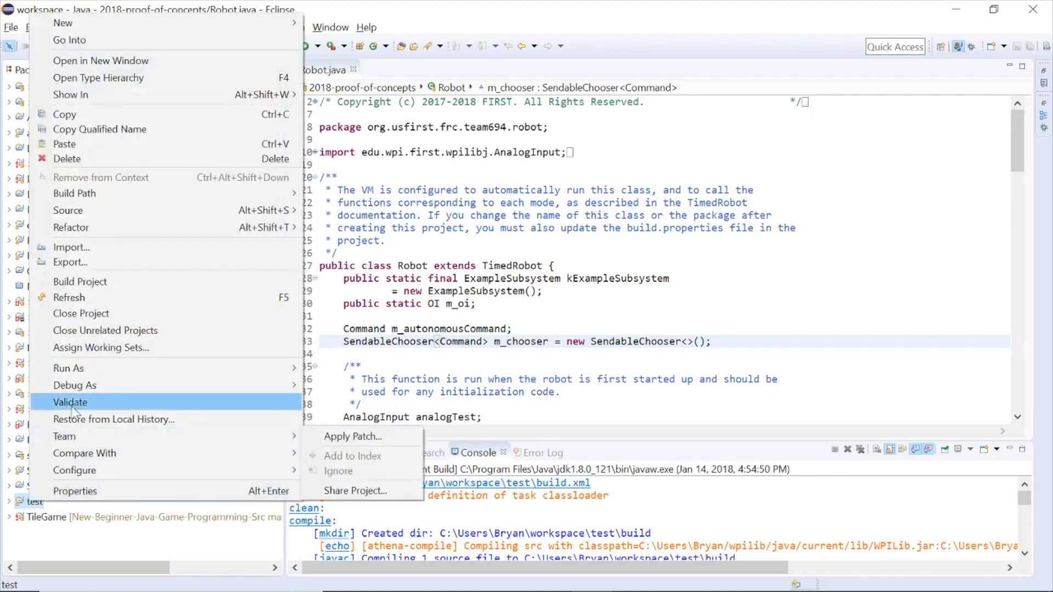
{"action": "mouse_move", "coordinate": [74, 385]}
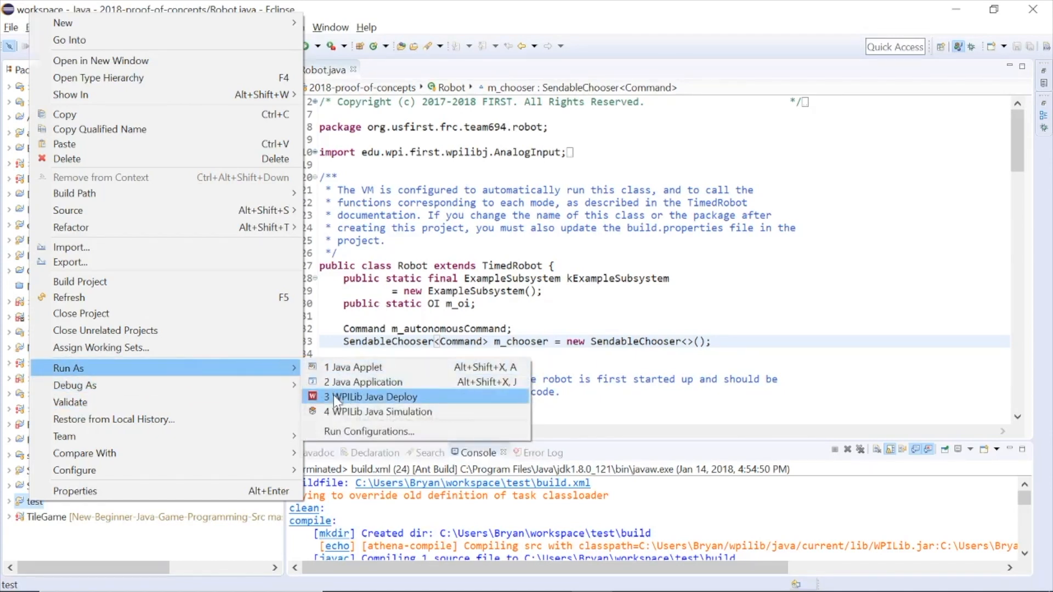
{"action": "left_click", "coordinate": [376, 397]}
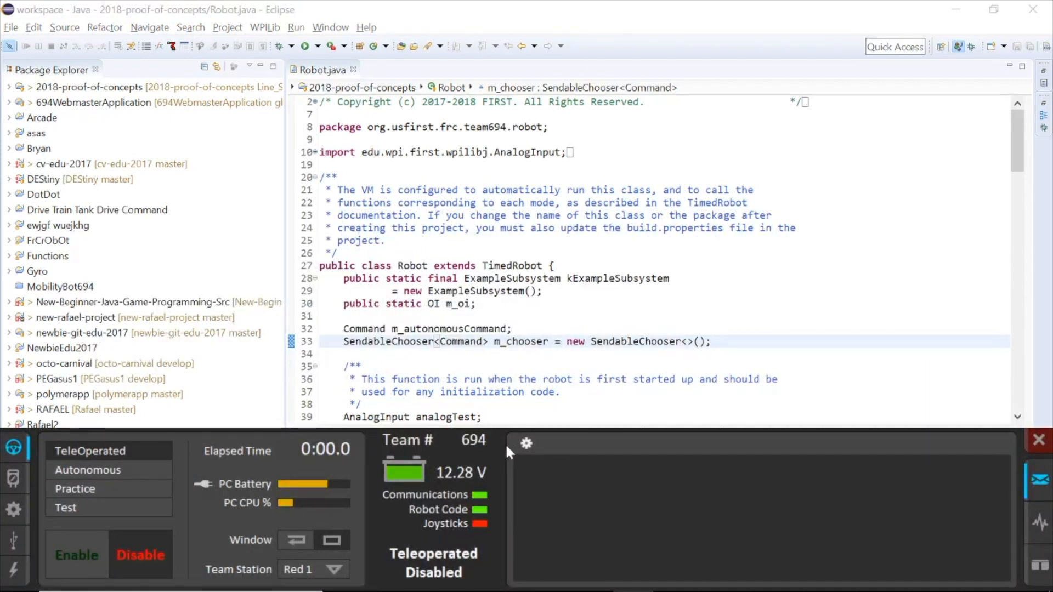
{"action": "left_click", "coordinate": [480, 524]}
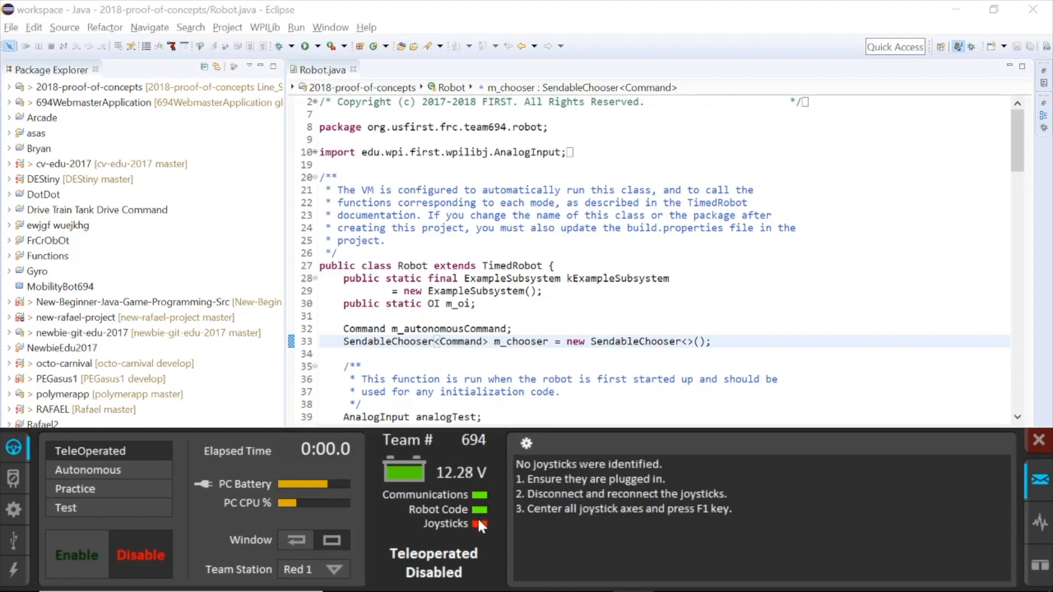